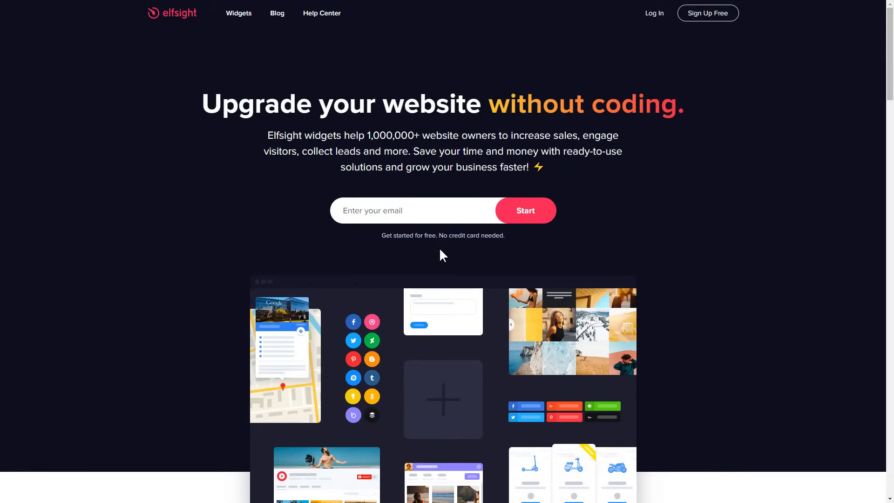
# Open All-in-One Chat from the Widgets catalogue in Elfsight's top menu.
pyautogui.click(239, 13)
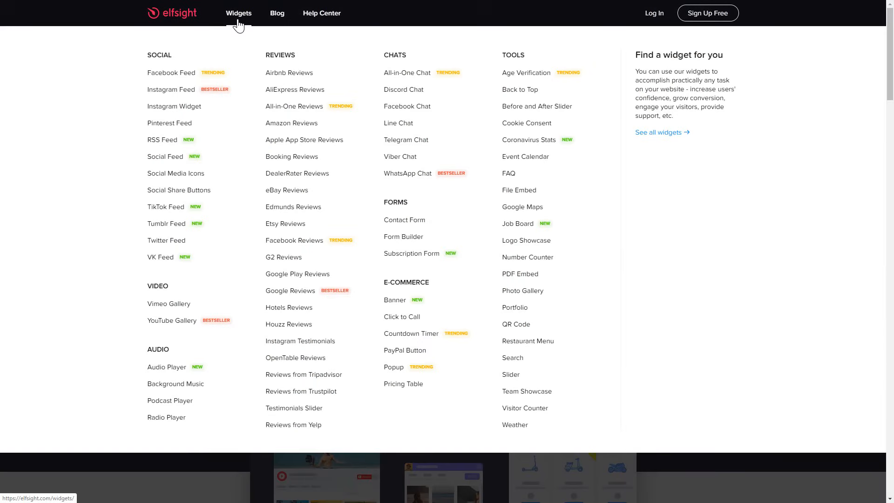
pyautogui.moveTo(259, 30)
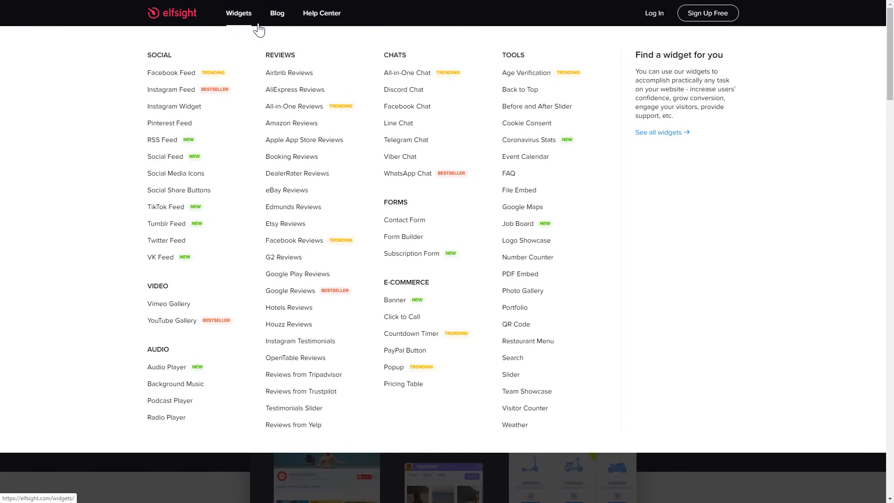
pyautogui.moveTo(407, 73)
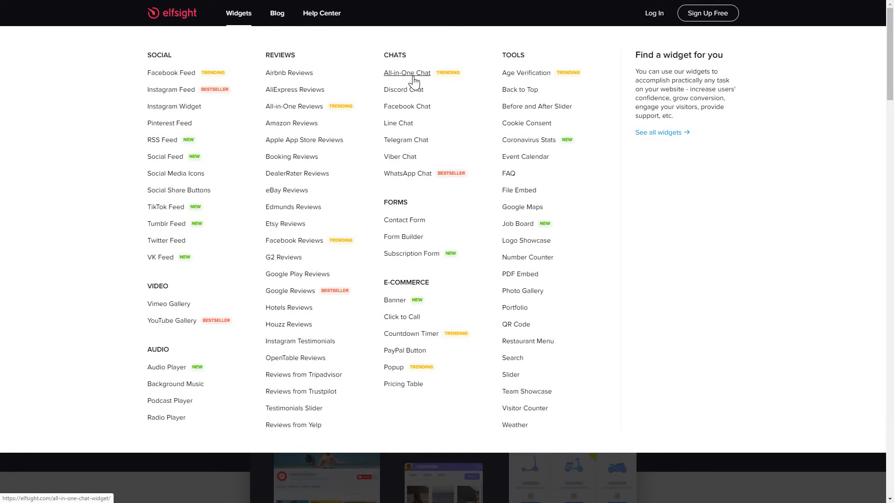
pyautogui.click(407, 72)
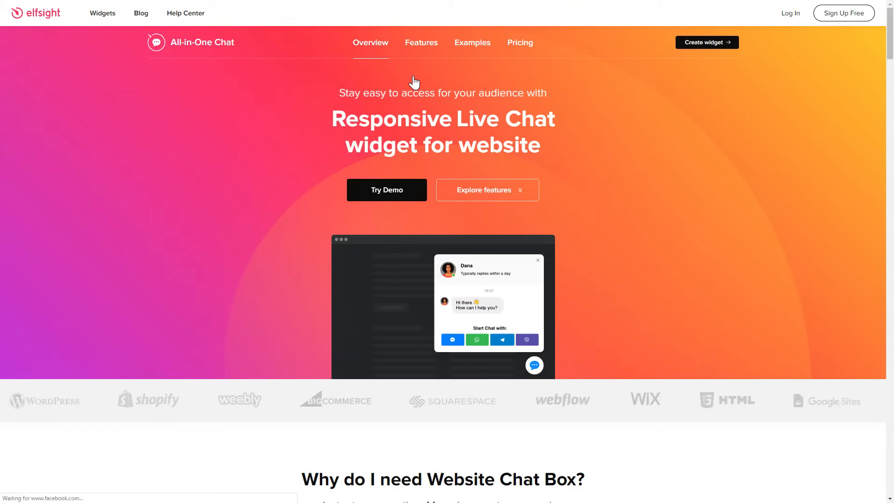
pyautogui.moveTo(706, 41)
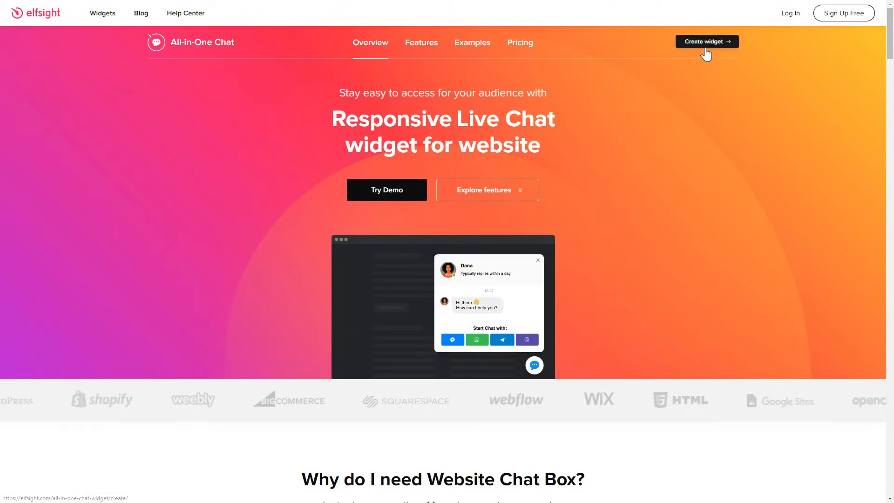
# Create a chat widget from the General template and add it to the website in the editor.
pyautogui.click(706, 42)
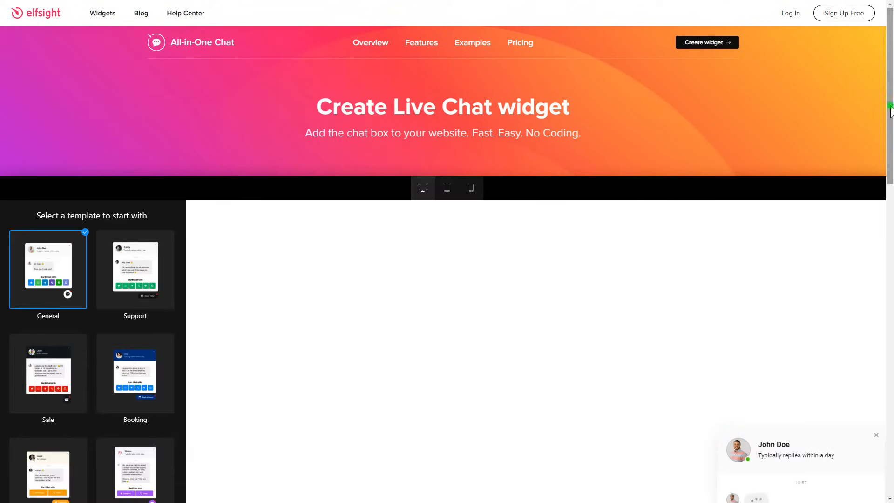
pyautogui.scroll(-3)
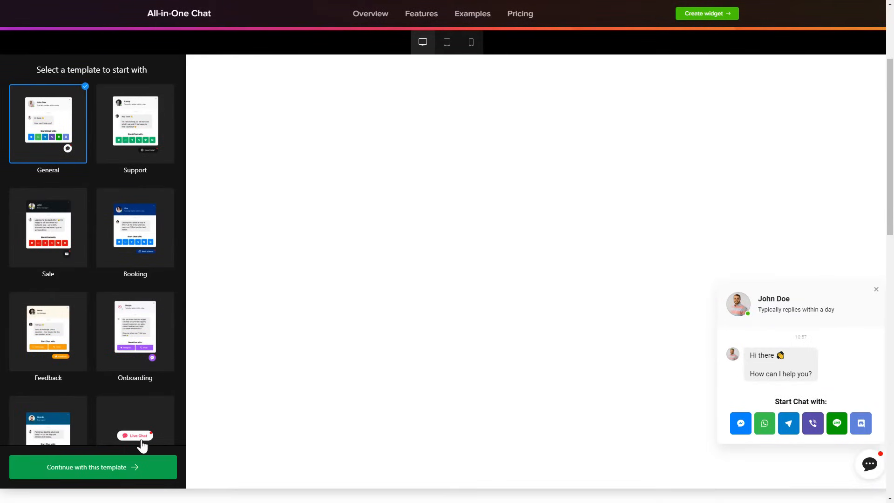
pyautogui.click(92, 466)
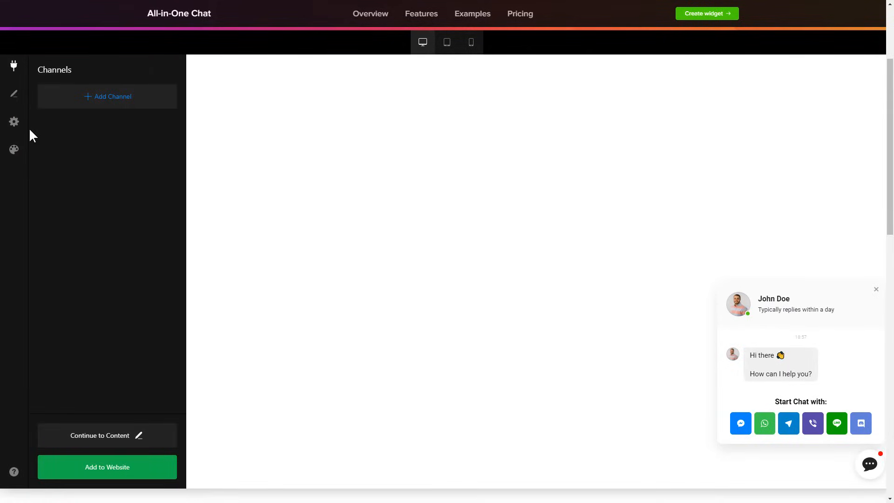
pyautogui.click(14, 122)
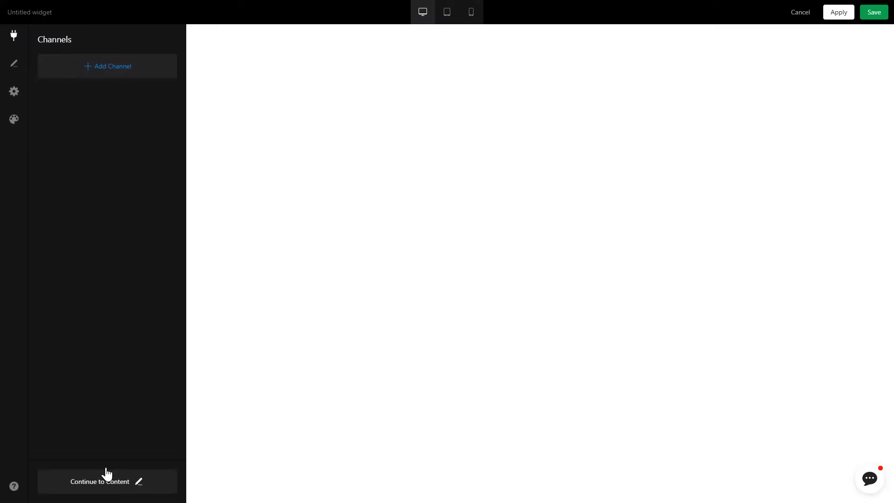
pyautogui.click(869, 478)
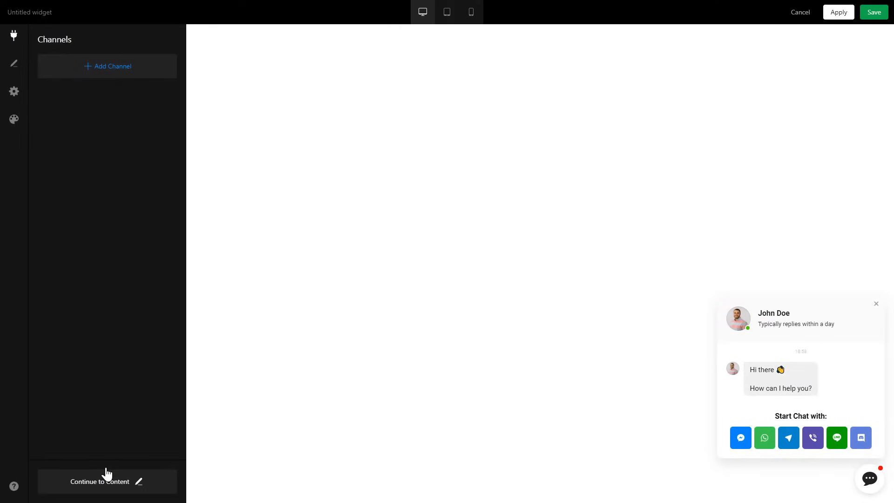
pyautogui.moveTo(873, 12)
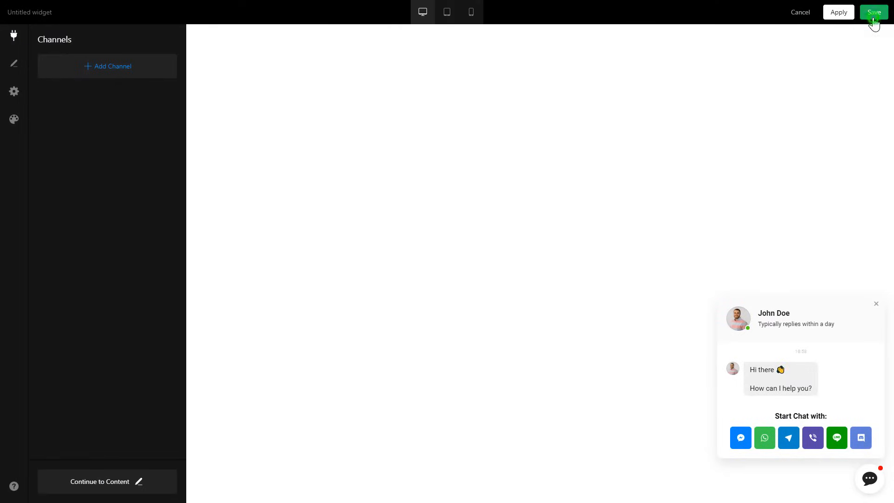
# Save the widget on the free Lite plan and copy its installation script.
pyautogui.click(874, 12)
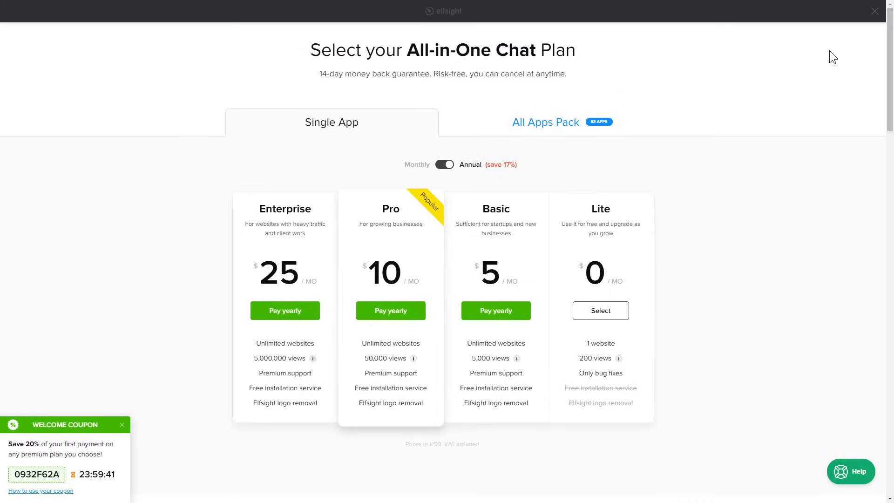
pyautogui.click(599, 310)
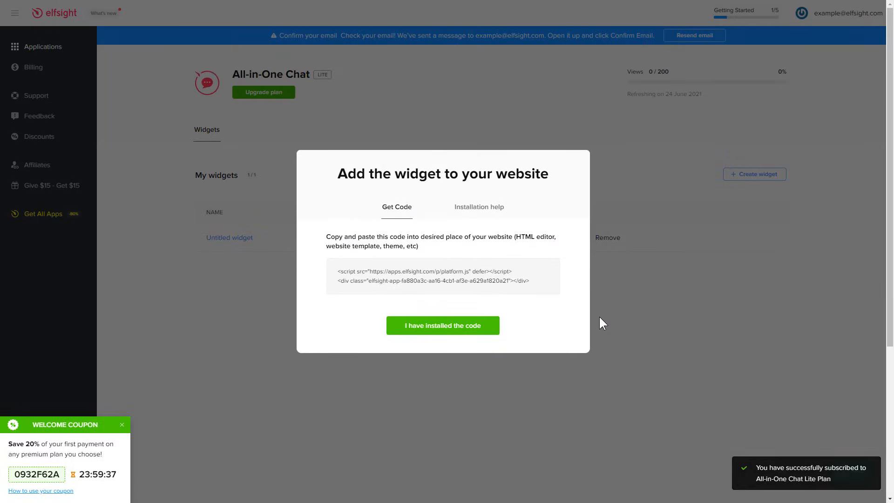
pyautogui.click(442, 276)
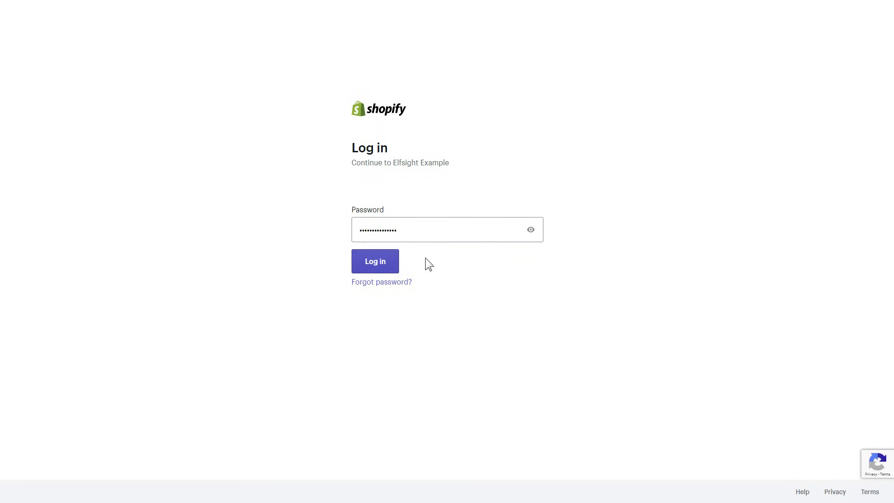
# Log in to the Shopify admin and open the Debut theme from Online Store Themes.
pyautogui.click(374, 260)
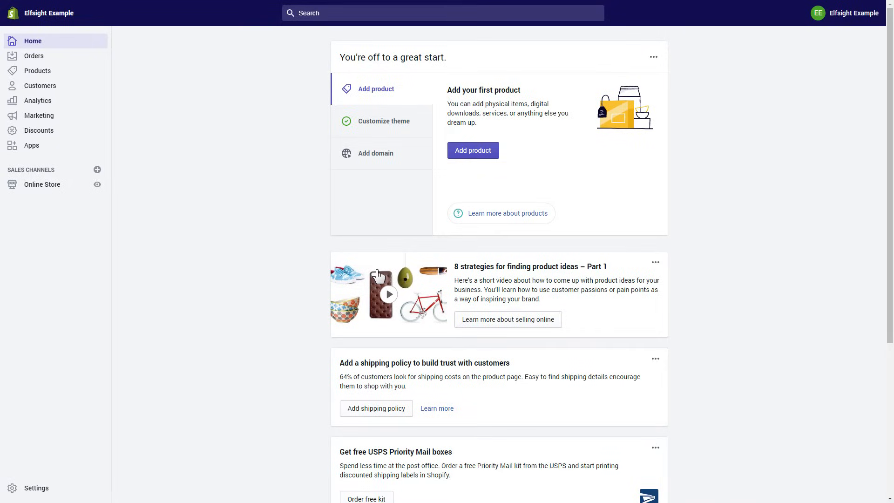
pyautogui.moveTo(221, 245)
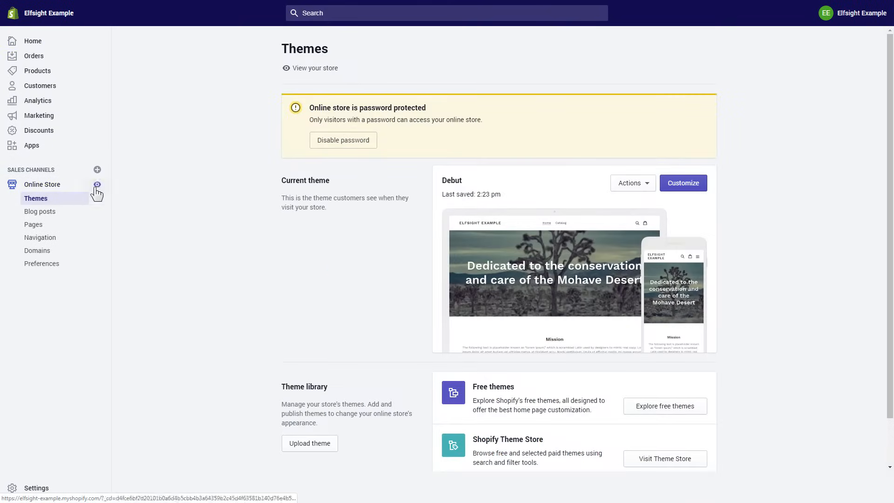
pyautogui.click(682, 183)
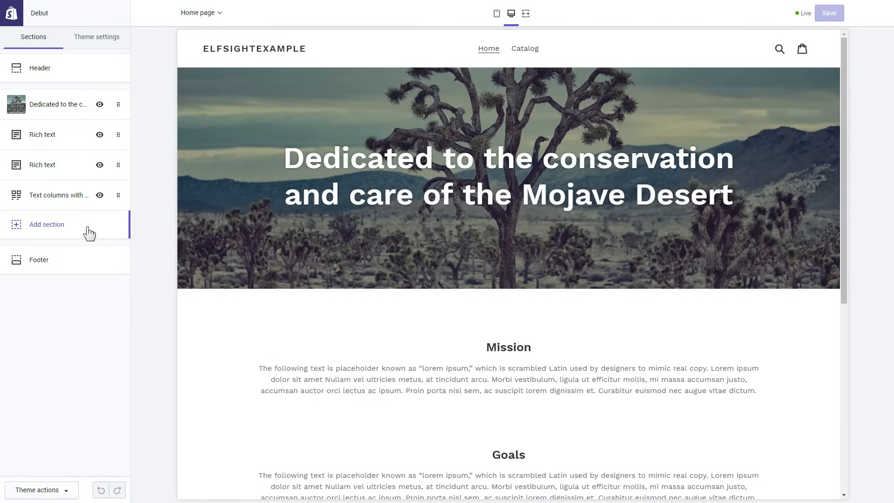
# Add a Custom content section, replacing its Image content with Custom HTML.
pyautogui.click(46, 224)
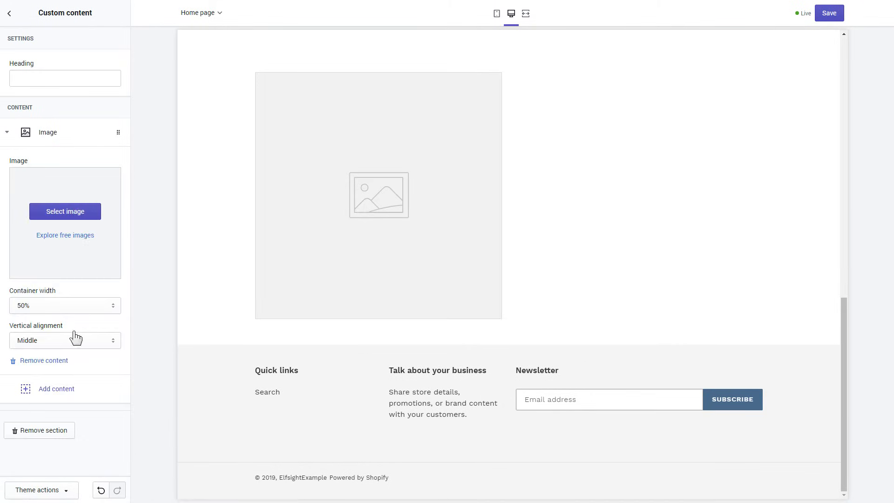
pyautogui.click(44, 360)
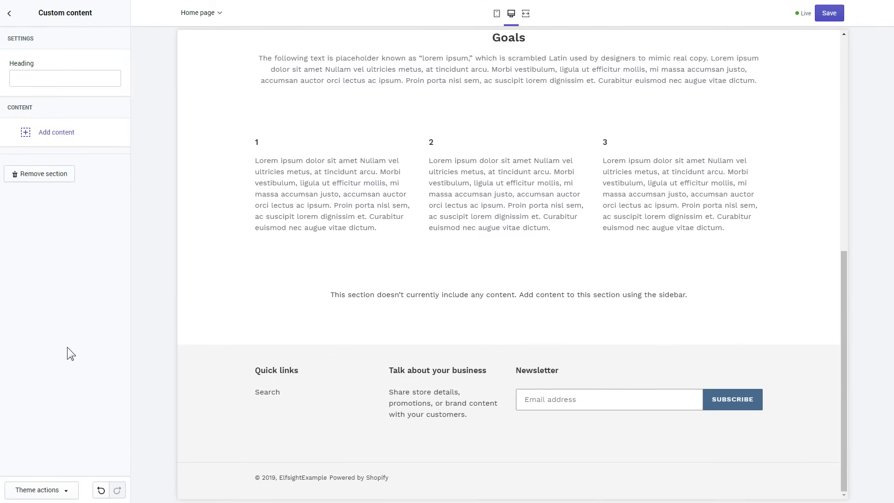
pyautogui.click(56, 131)
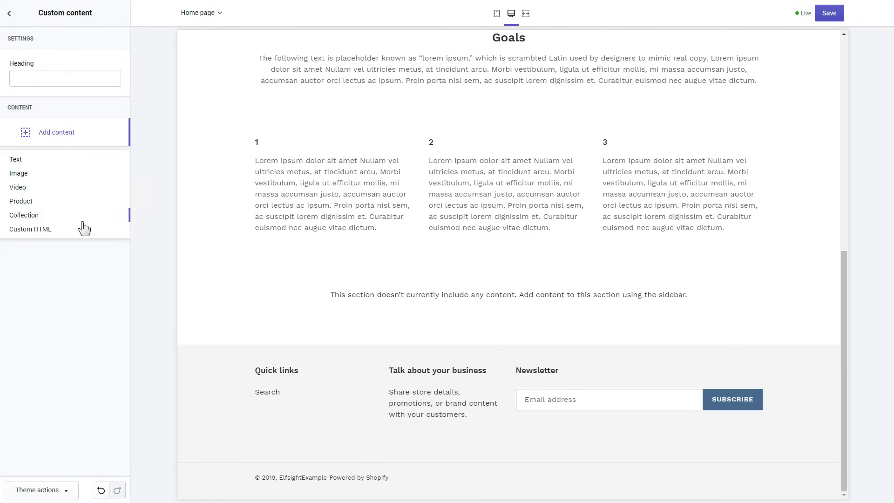
pyautogui.click(30, 229)
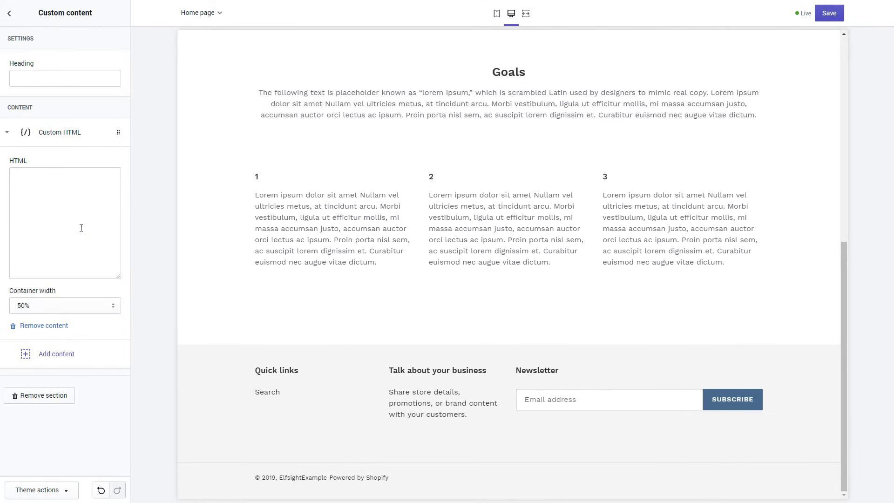
# Paste the Elfsight embed code, set container width to 100%, and save.
pyautogui.rightClick(65, 222)
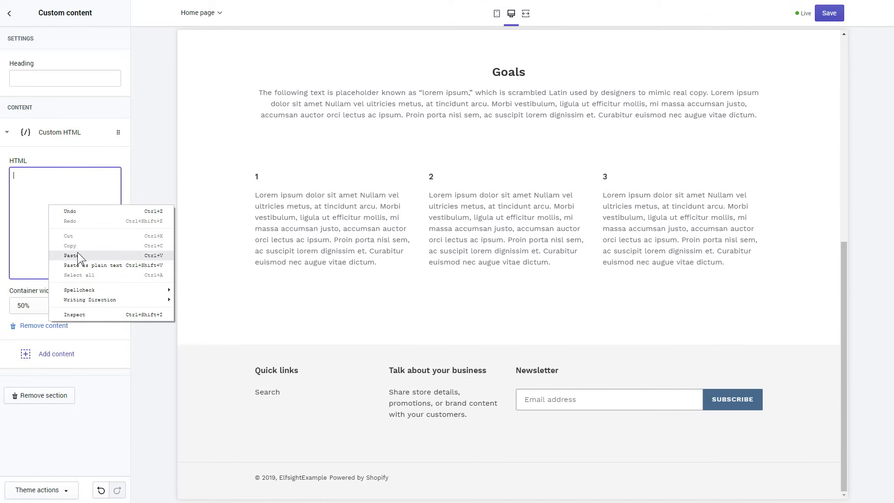
pyautogui.click(68, 256)
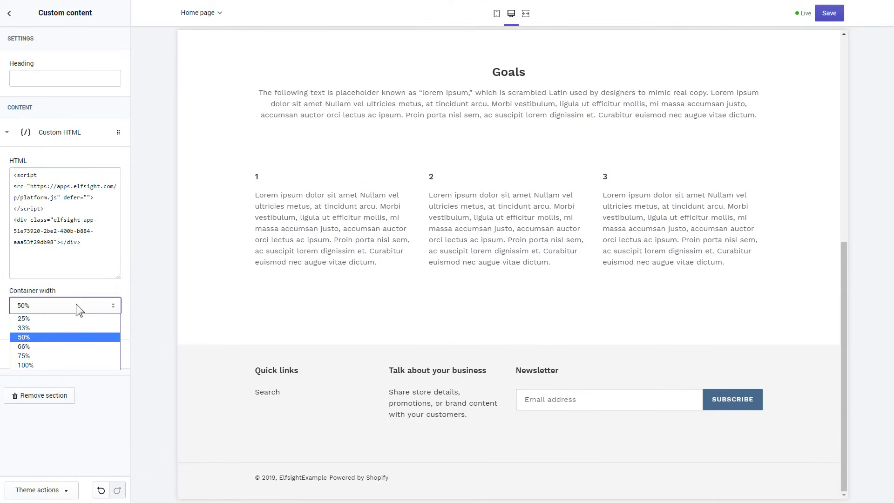
pyautogui.click(26, 365)
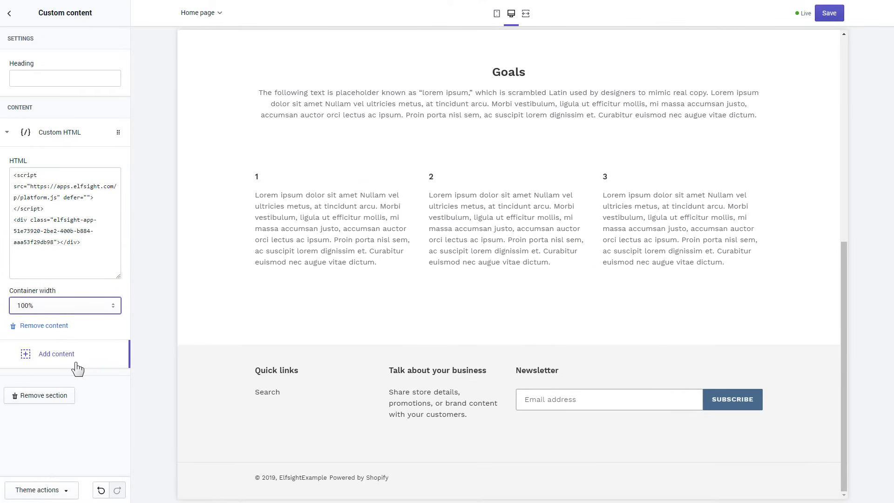
pyautogui.click(829, 13)
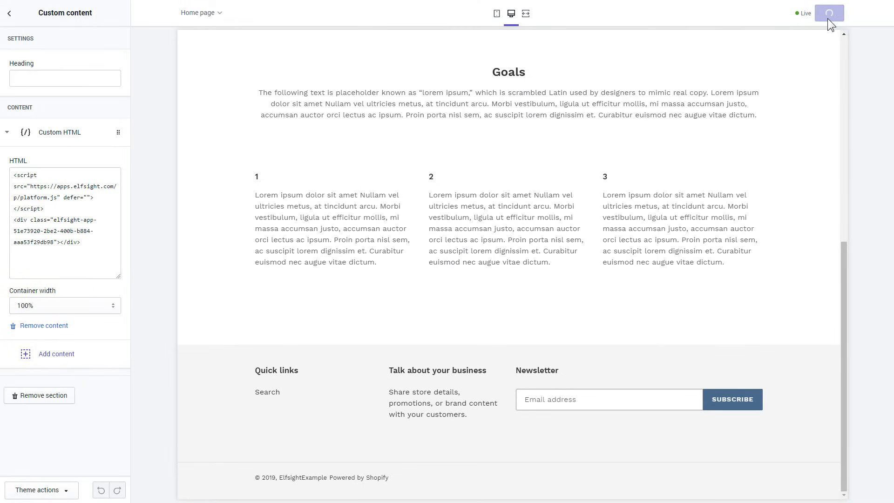
# Log back into the Shopify store admin after the session prompt.
pyautogui.click(829, 13)
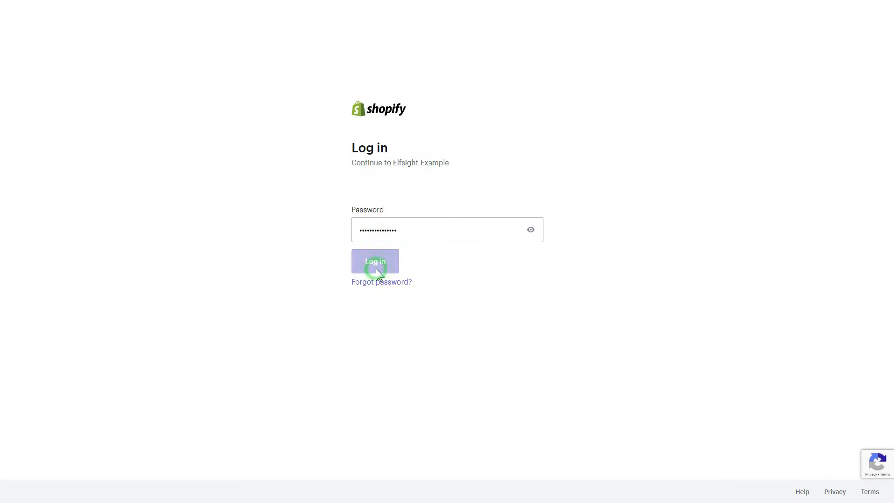
pyautogui.click(374, 261)
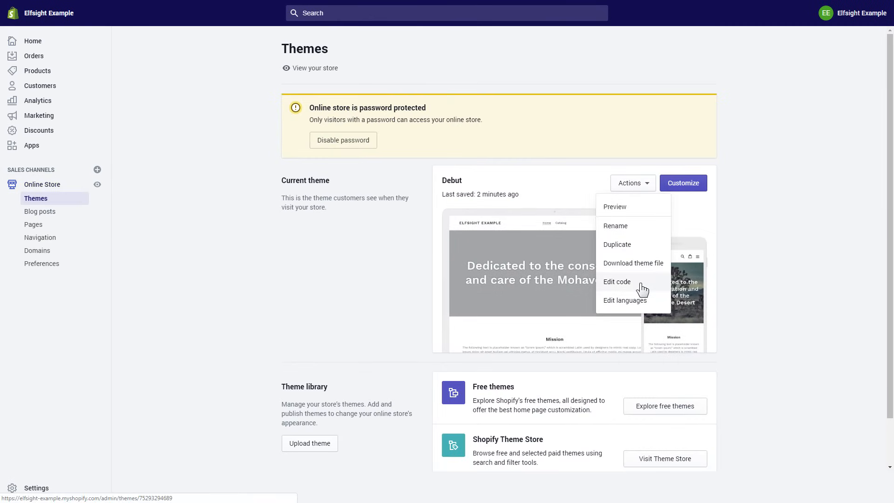
# Paste the Elfsight script after <body> in theme.liquid, save, and open the chat bubble on the storefront.
pyautogui.click(617, 281)
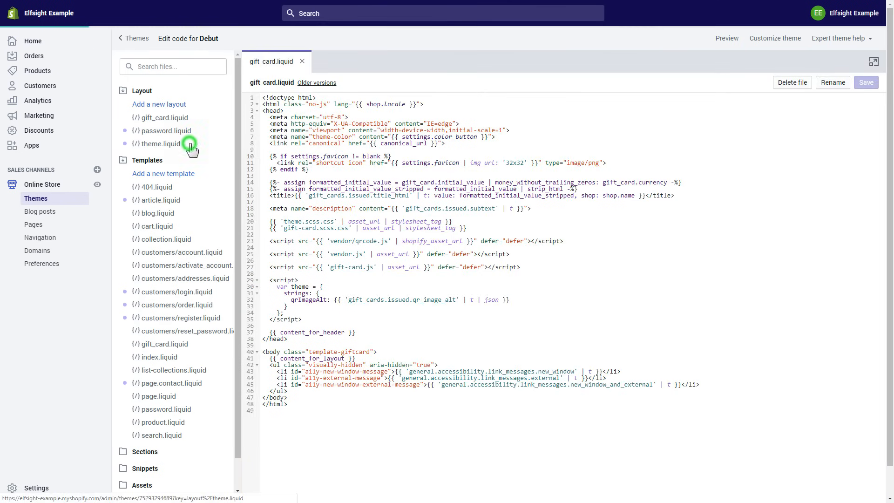
pyautogui.click(163, 144)
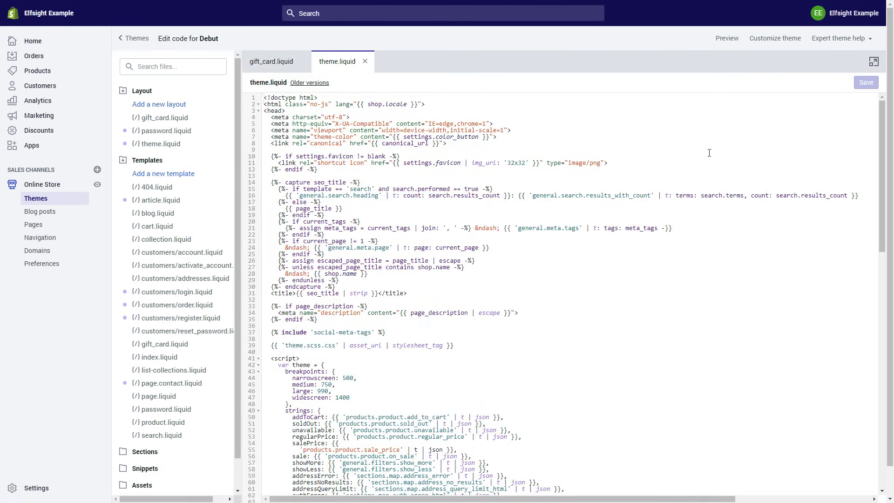
pyautogui.scroll(-3)
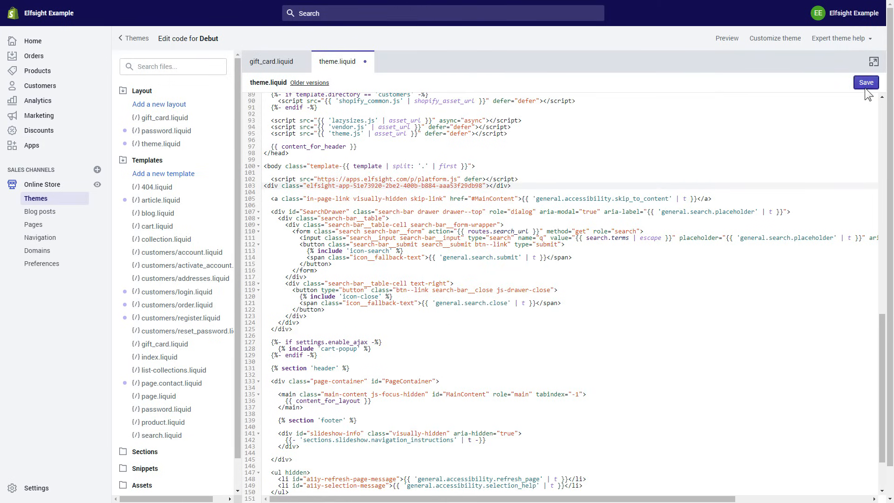
pyautogui.click(865, 81)
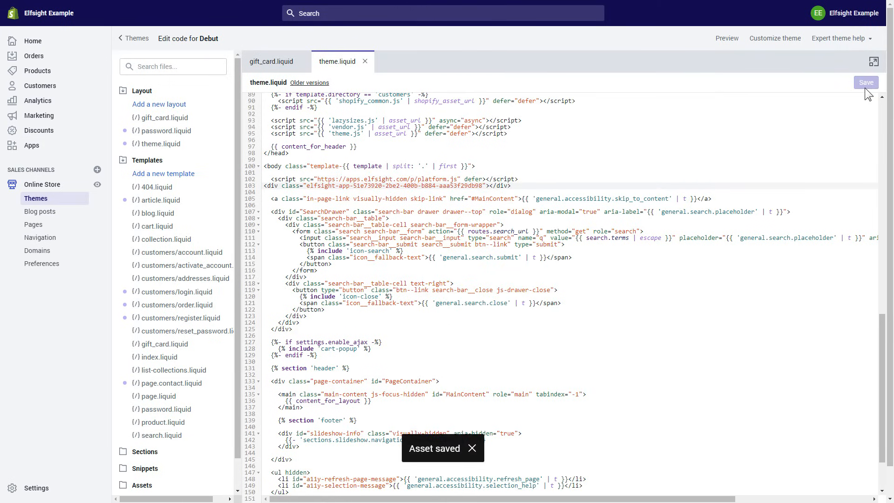
pyautogui.click(726, 38)
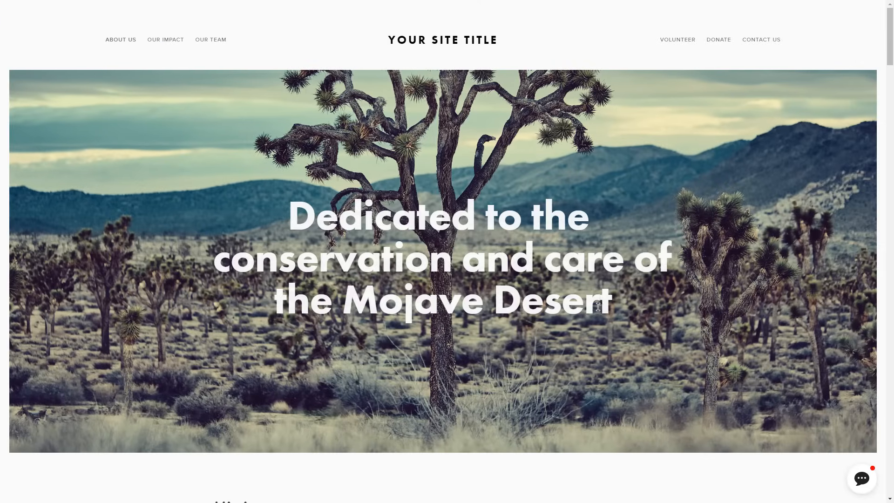
pyautogui.click(861, 478)
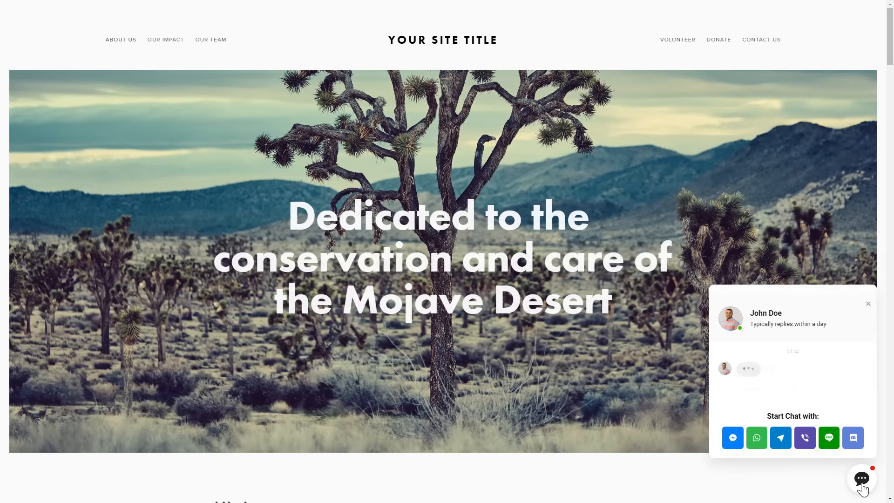